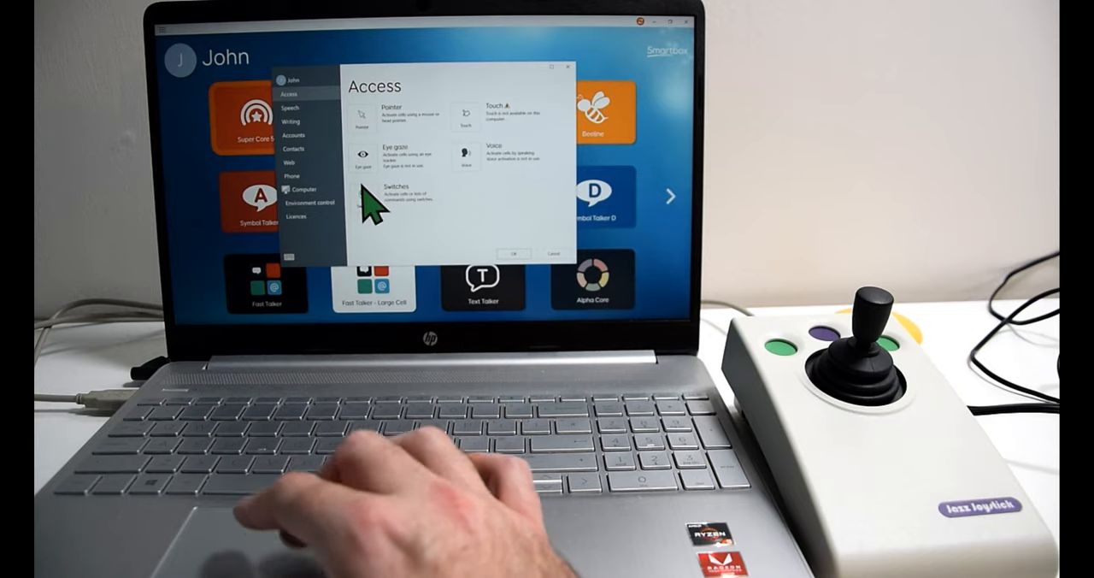
Select Switches as the access method in Grid 3's Access settings
left_click(397, 190)
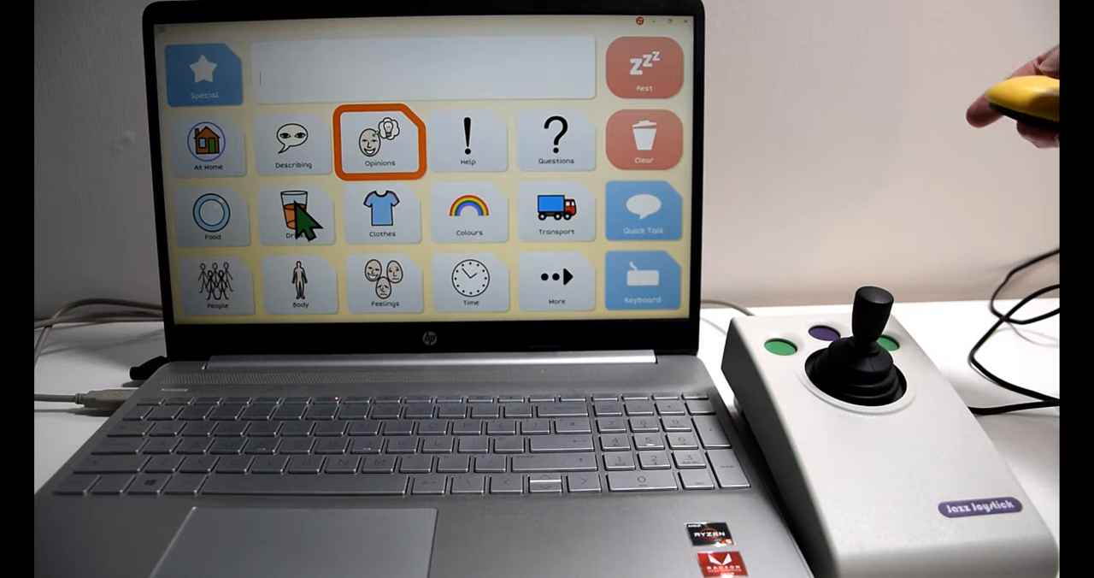
mouse_move(898, 273)
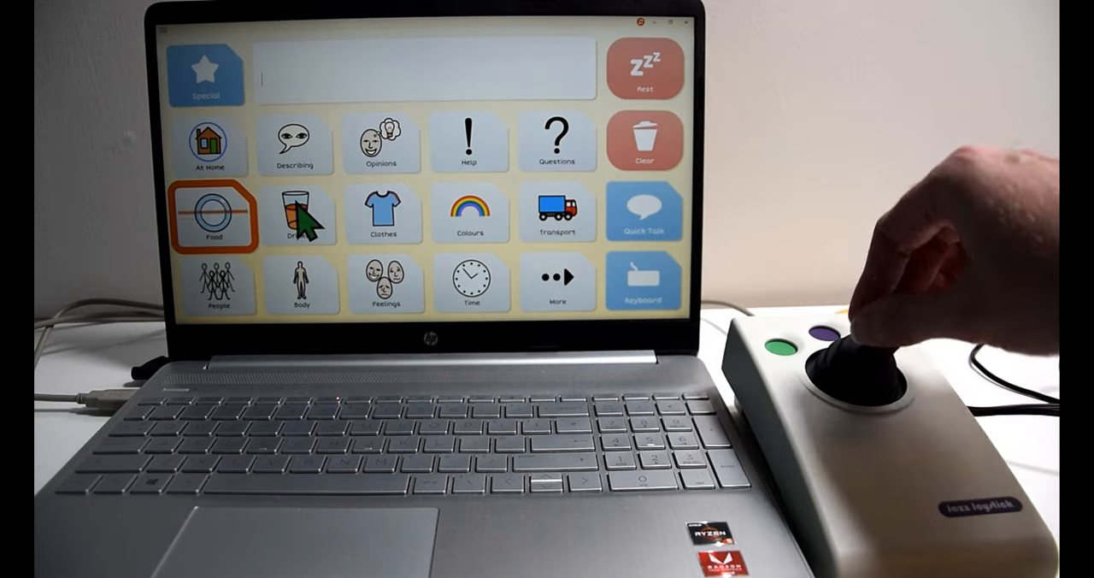
Scan to and open the Clothes page, then select 'want to wear' for 'I want to wear my'
left_click(294, 214)
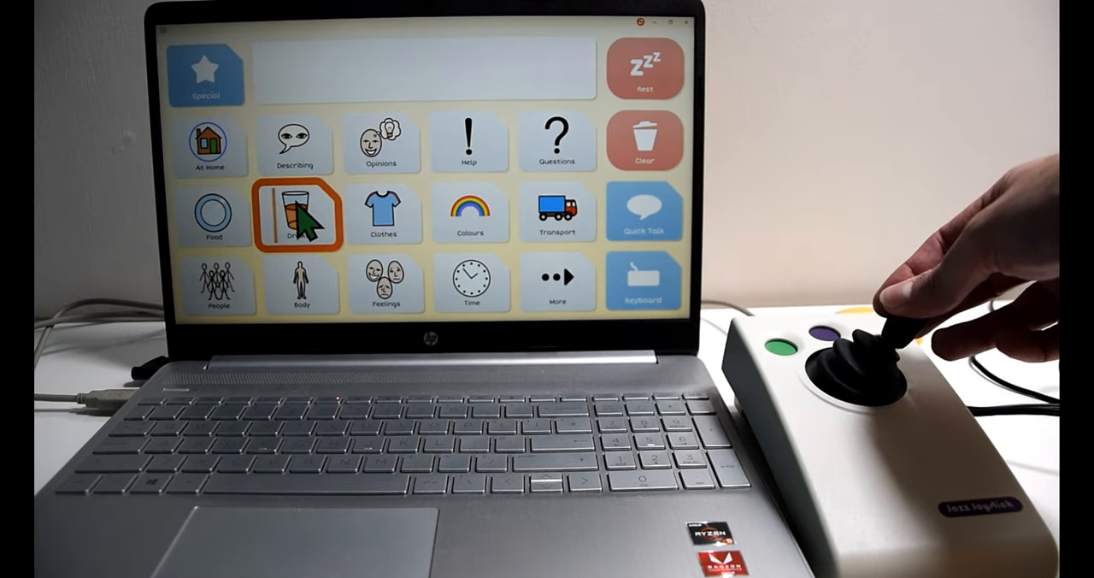
left_click(295, 215)
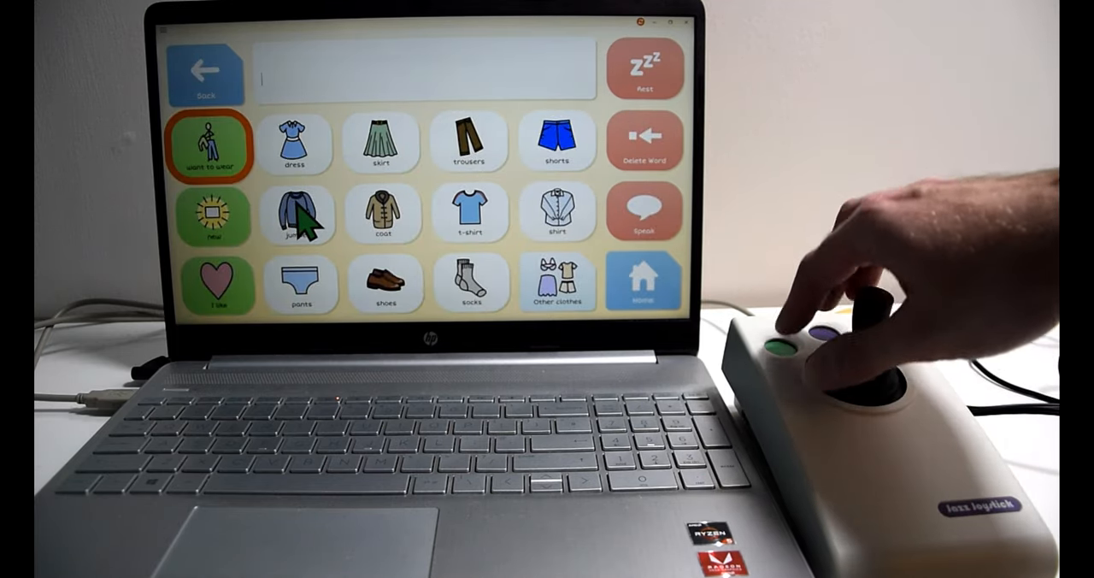
left_click(212, 145)
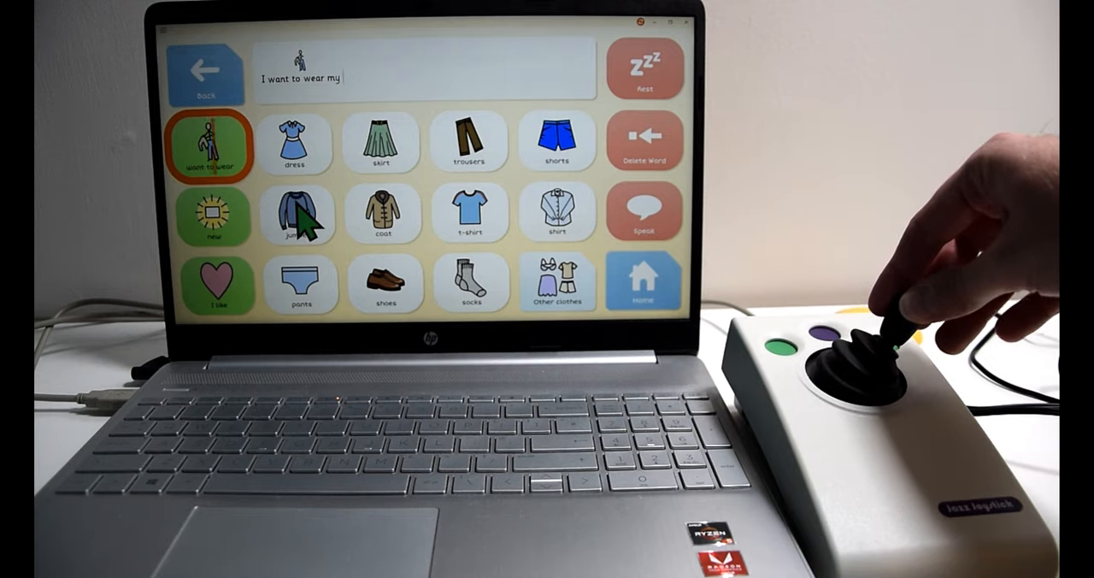